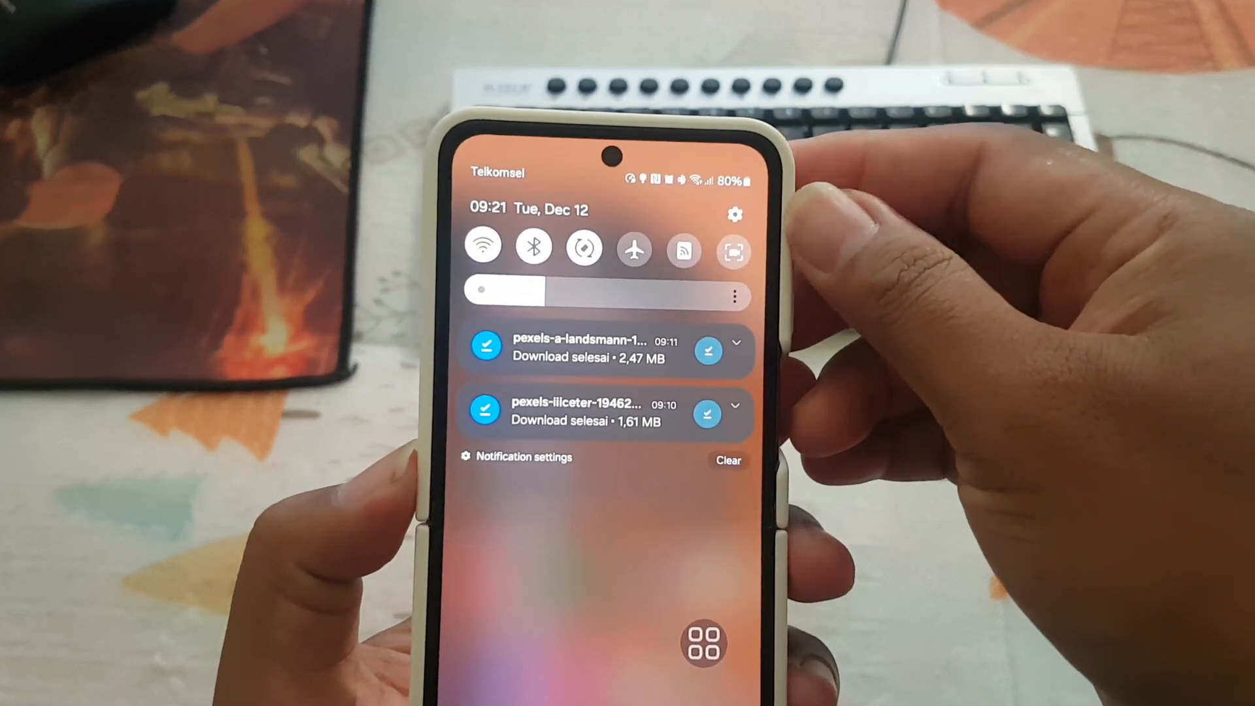
Open the device Settings from the notification shade's gear icon.
left_click(733, 216)
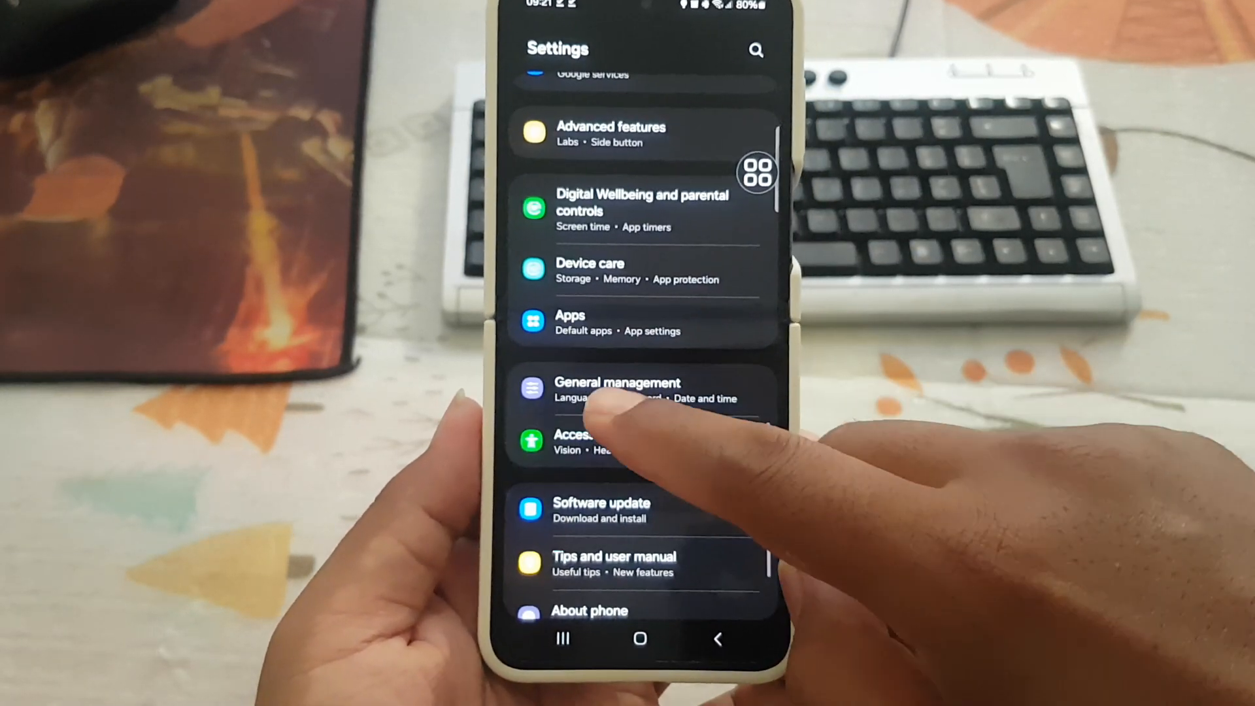
Navigate into General management and then Keyboard list and default.
left_click(617, 390)
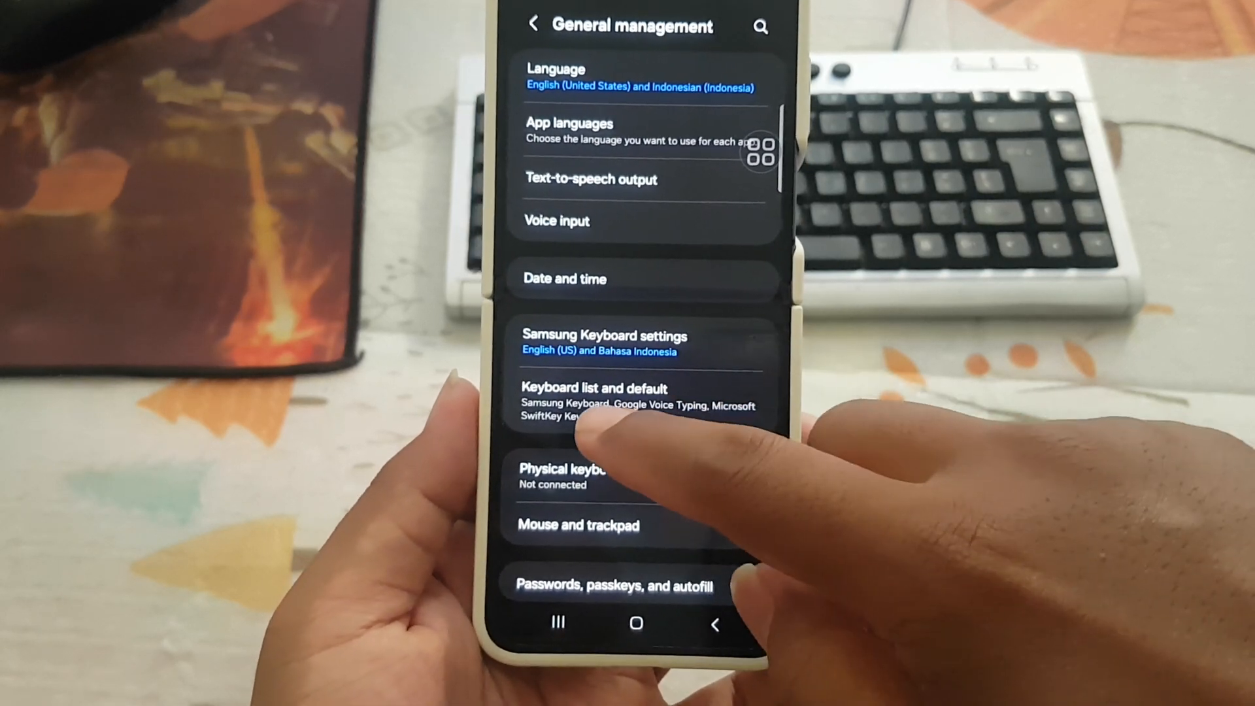
left_click(608, 396)
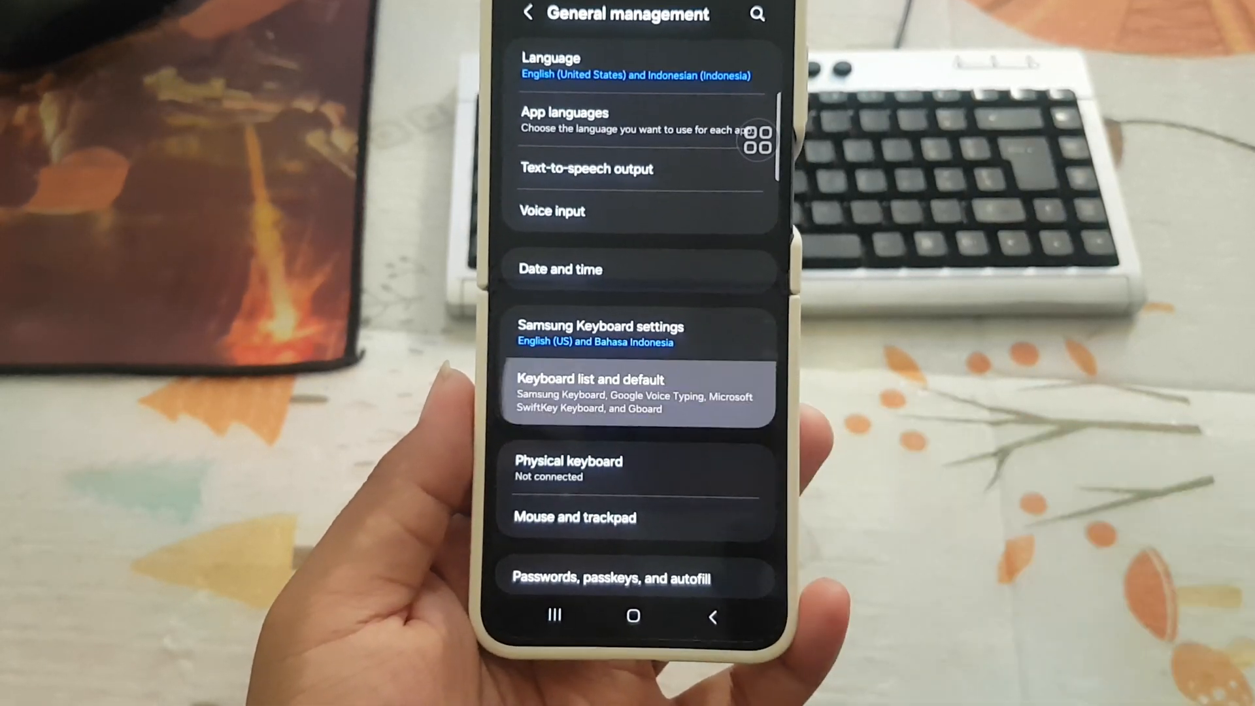
left_click(590, 392)
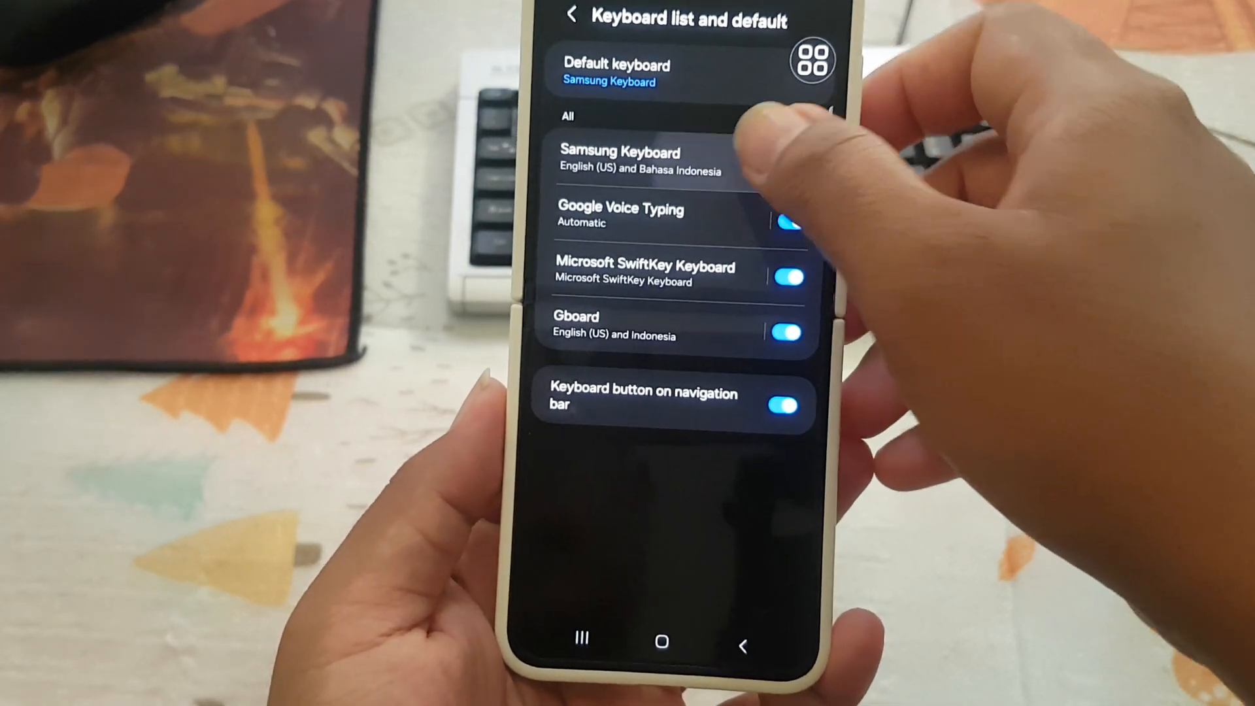
Go into Samsung Keyboard settings and its Swipe, touch, and feedback page.
left_click(619, 159)
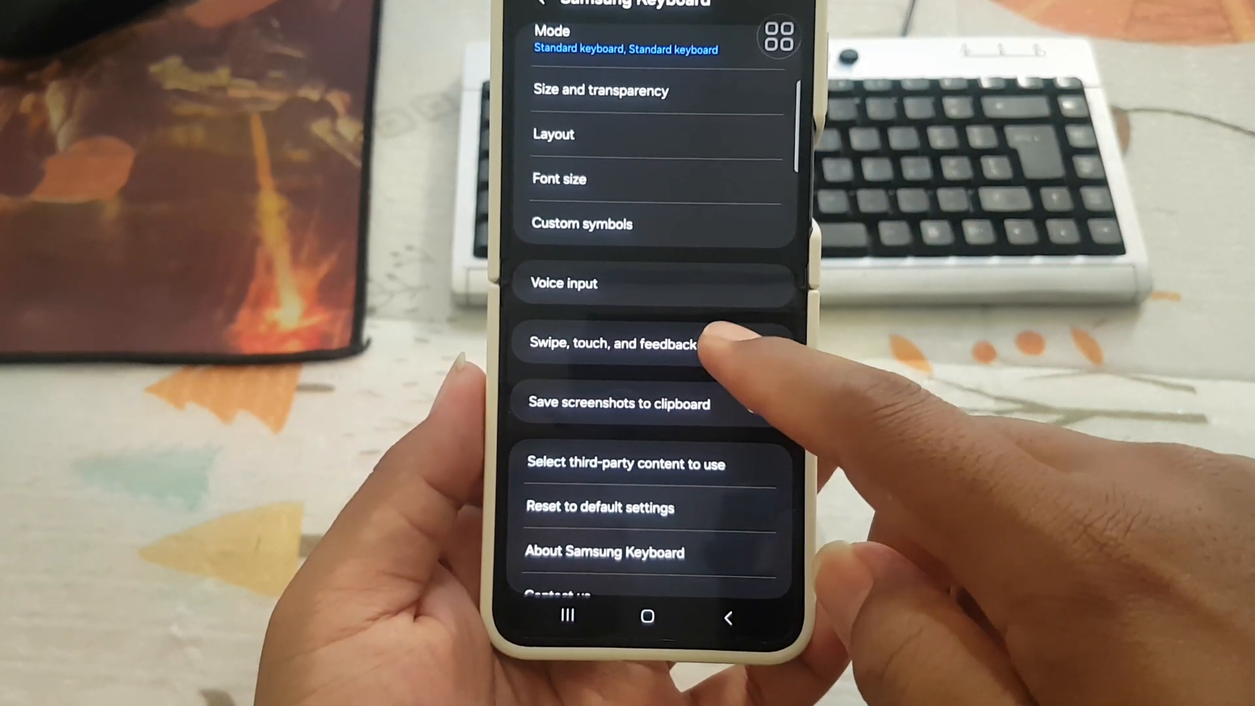
left_click(612, 343)
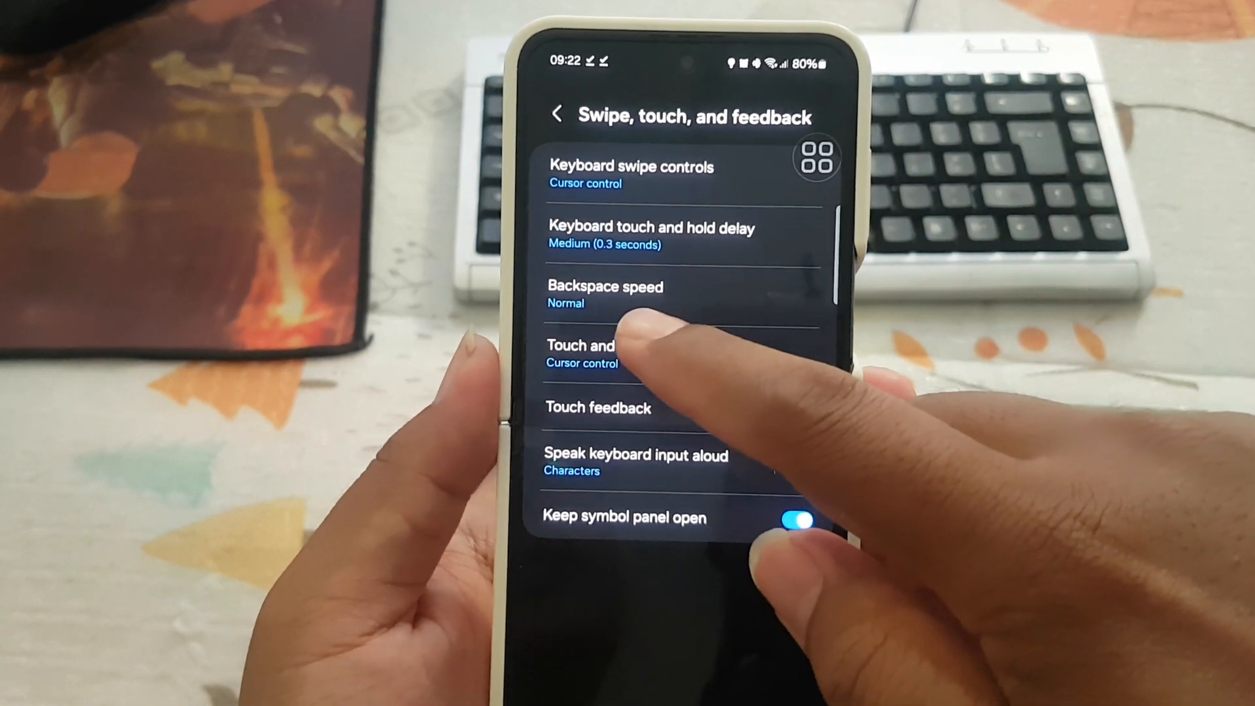
Set Backspace speed to Fast and reopen the choices to confirm Fast is selected.
left_click(606, 294)
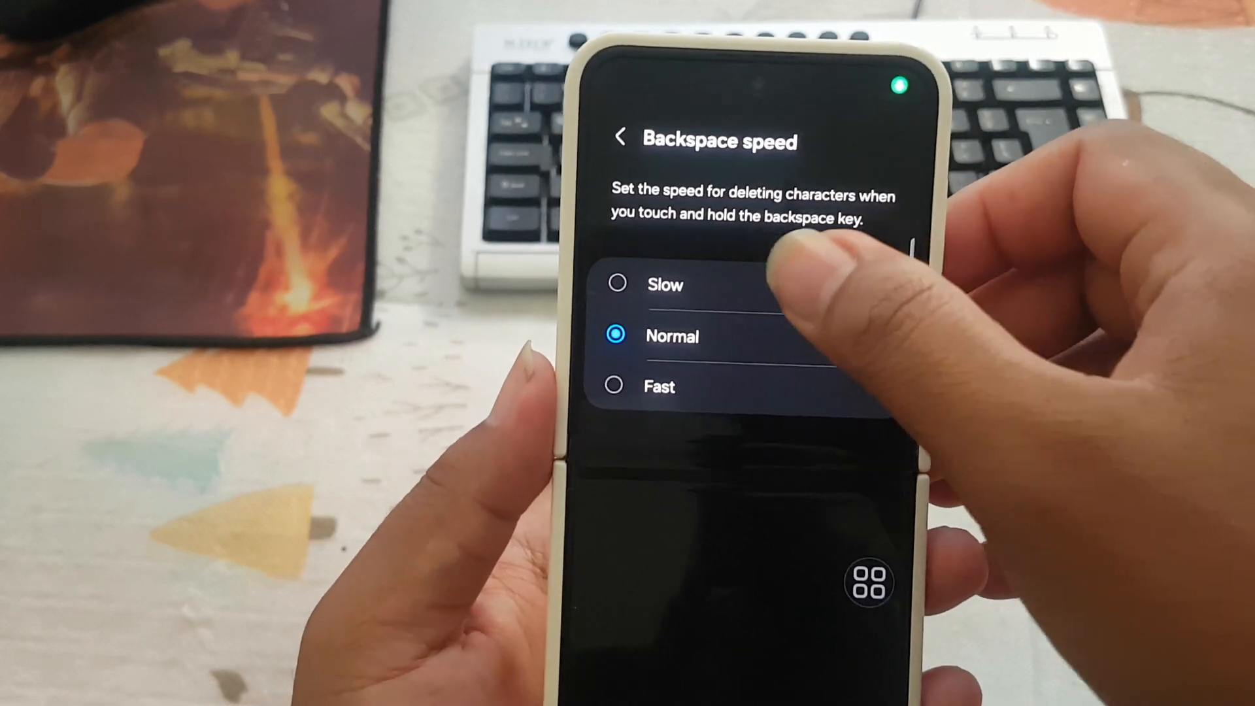
left_click(616, 284)
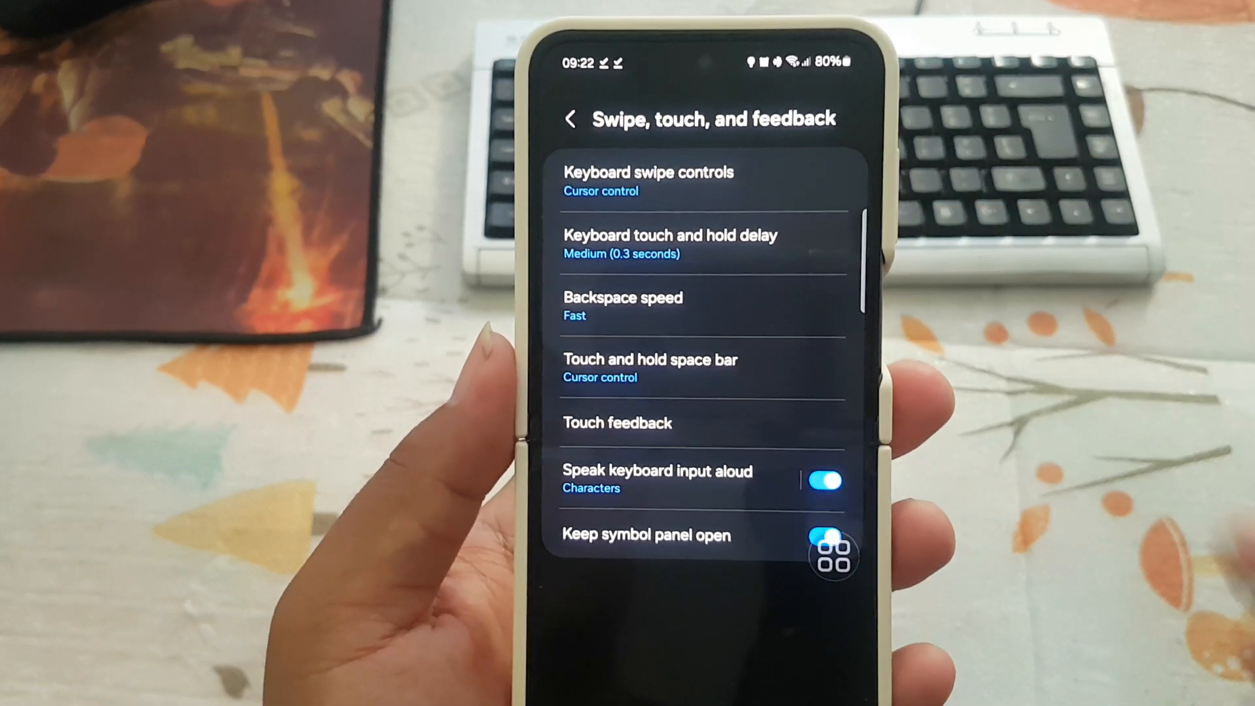
left_click(622, 306)
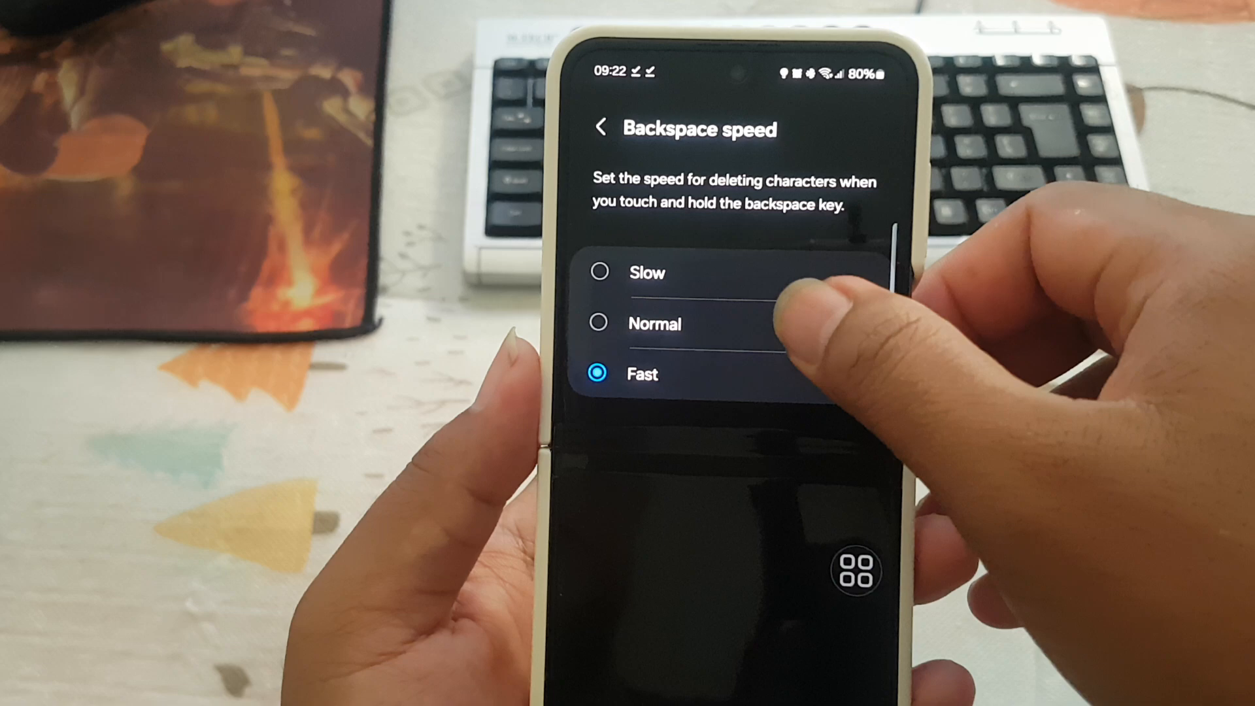